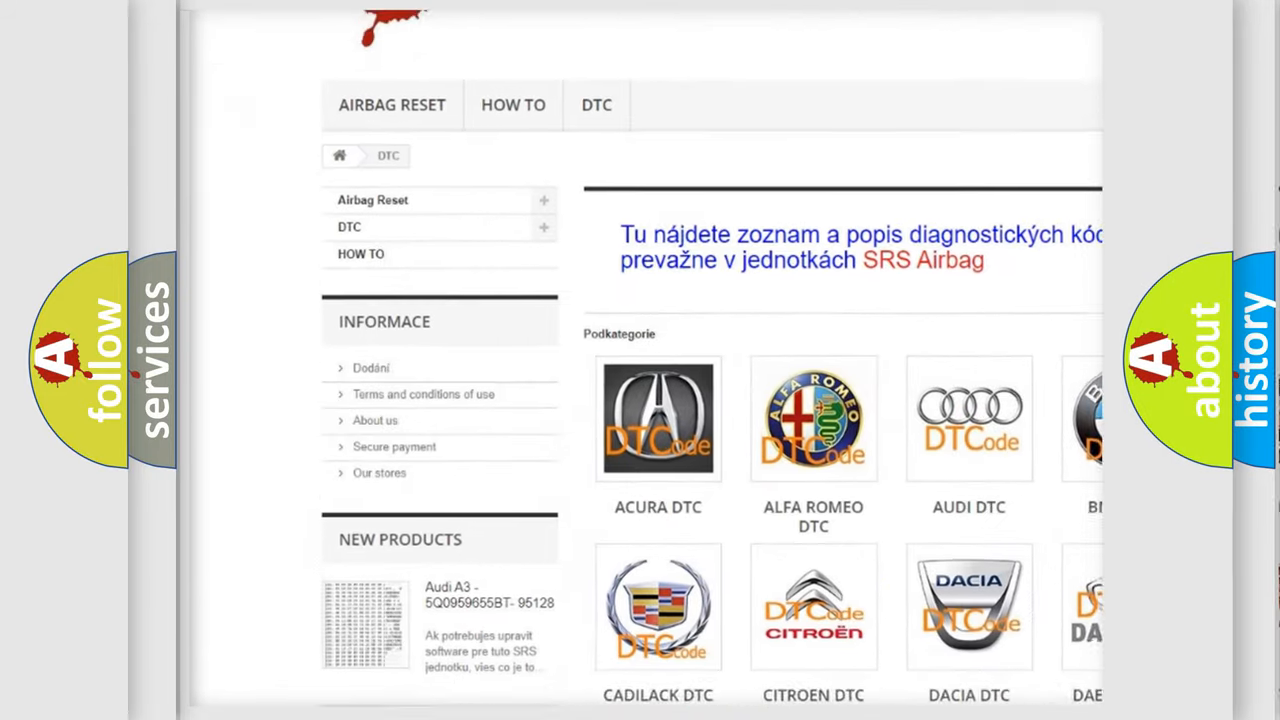
scroll(down, 3)
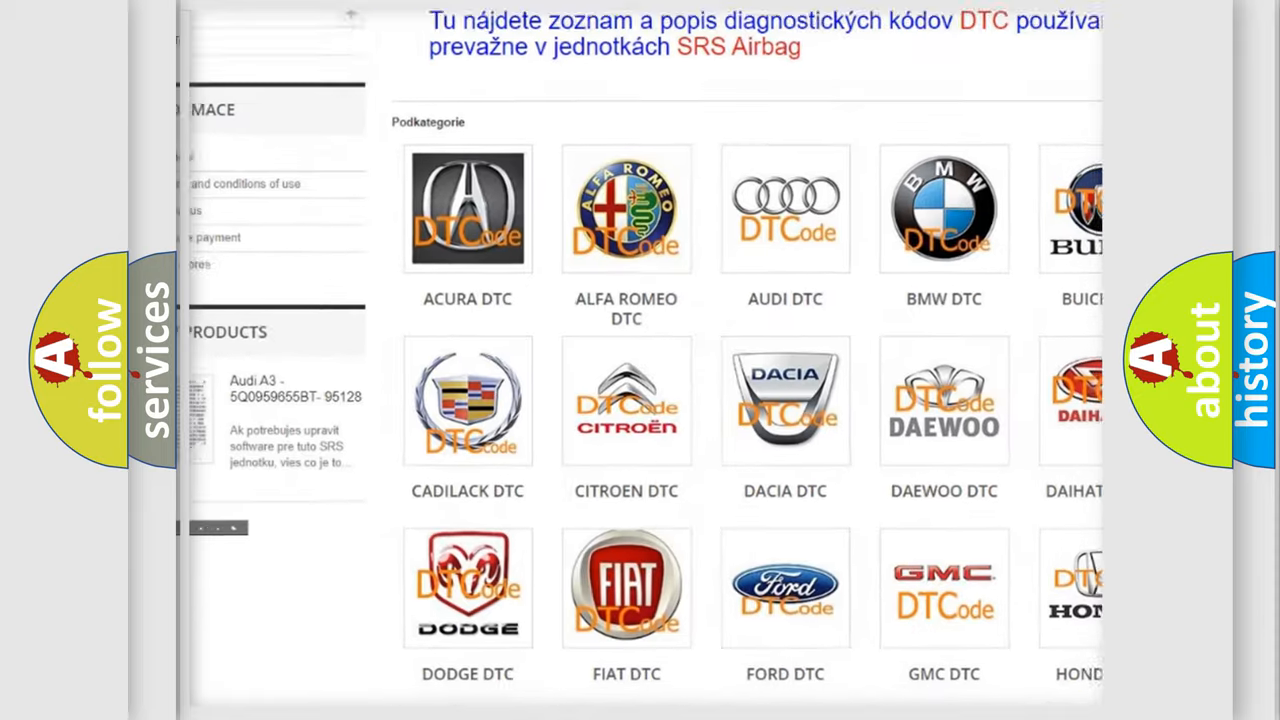
scroll(down, 3)
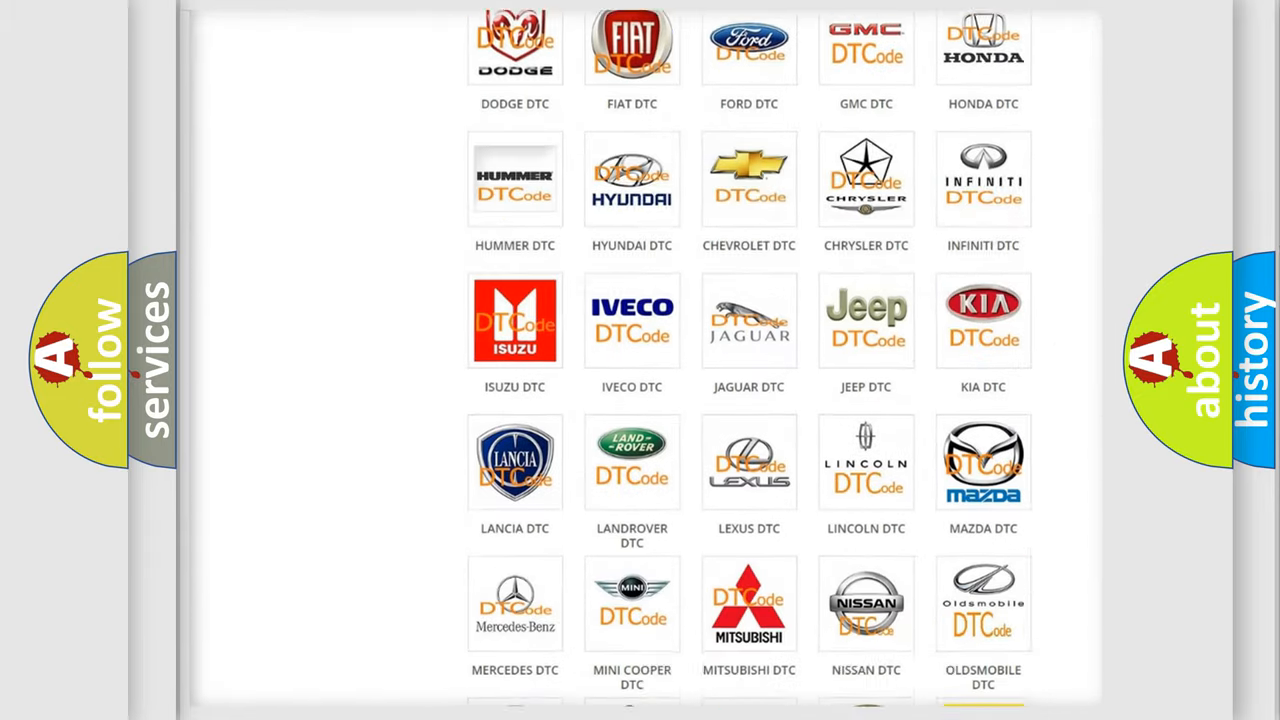
scroll(down, 3)
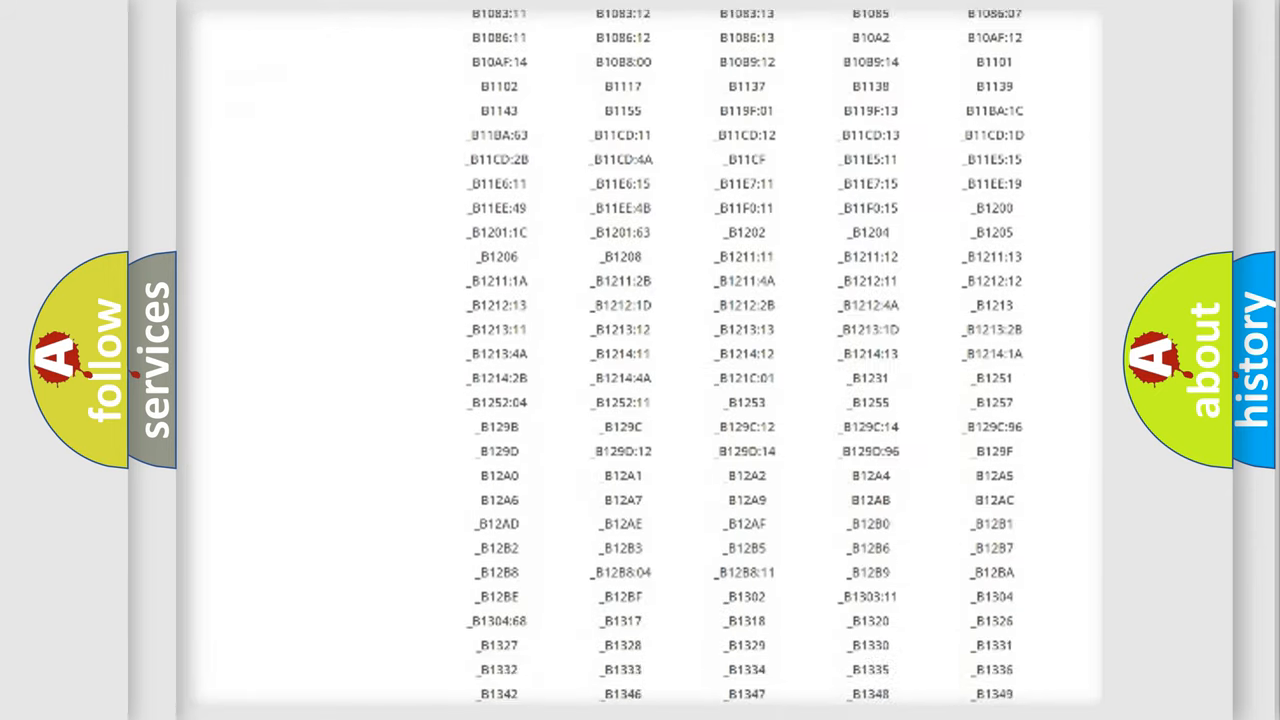
scroll(down, 3)
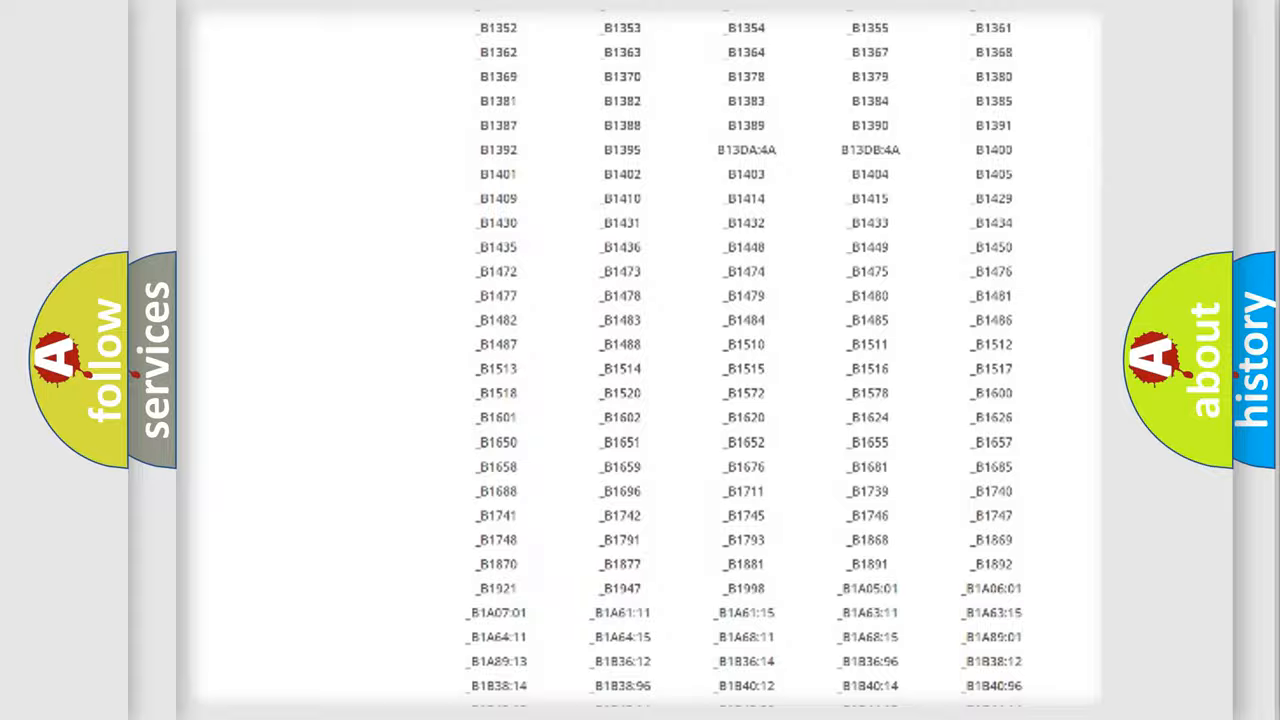
scroll(up, 3)
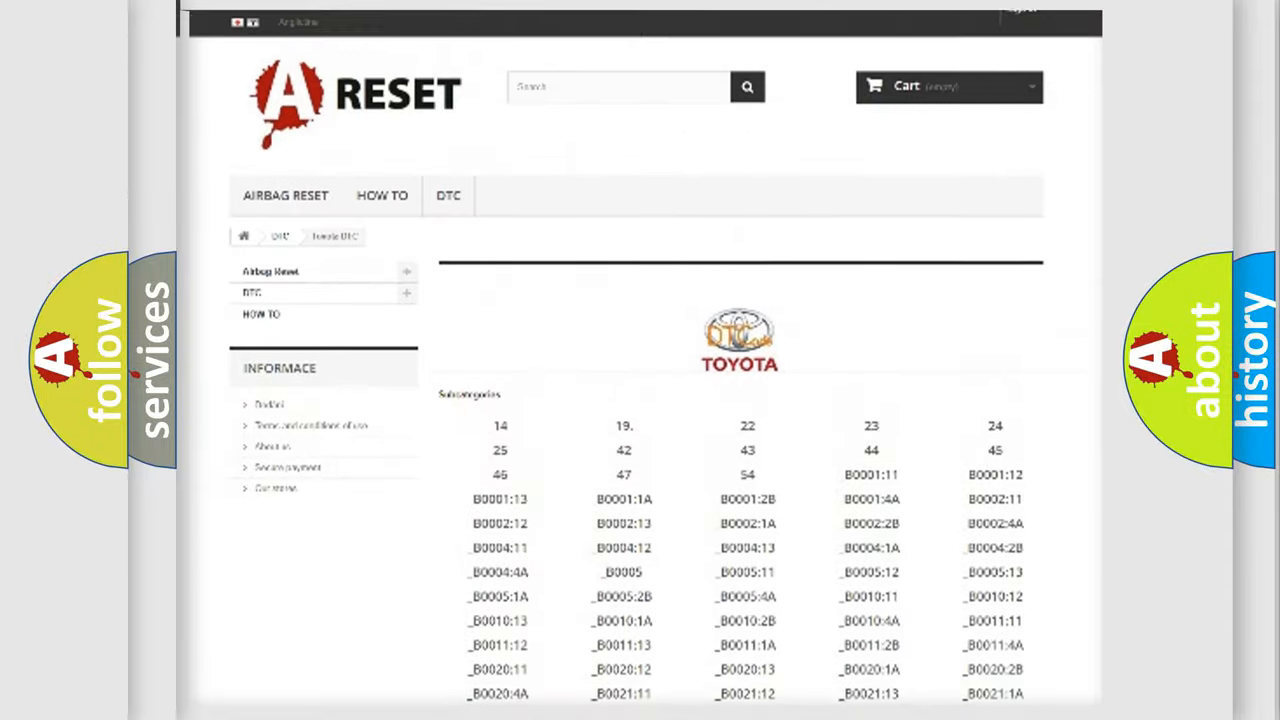